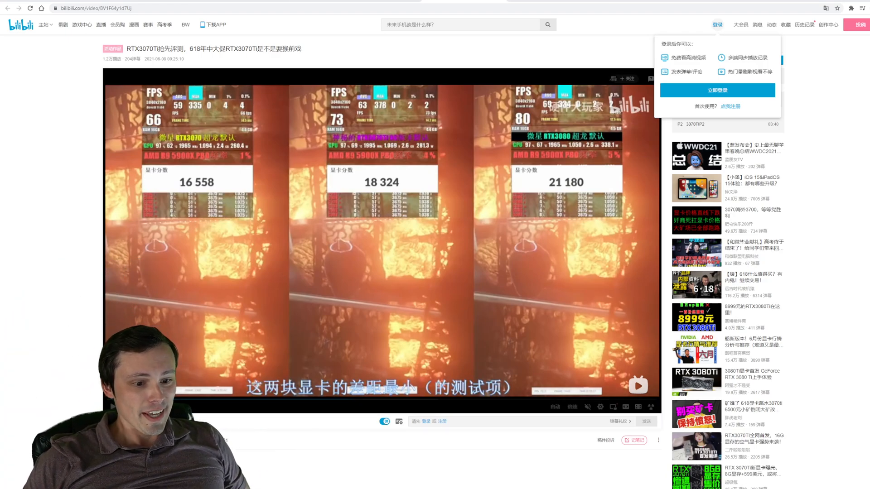
{"action": "mouse_move", "coordinate": [381, 400]}
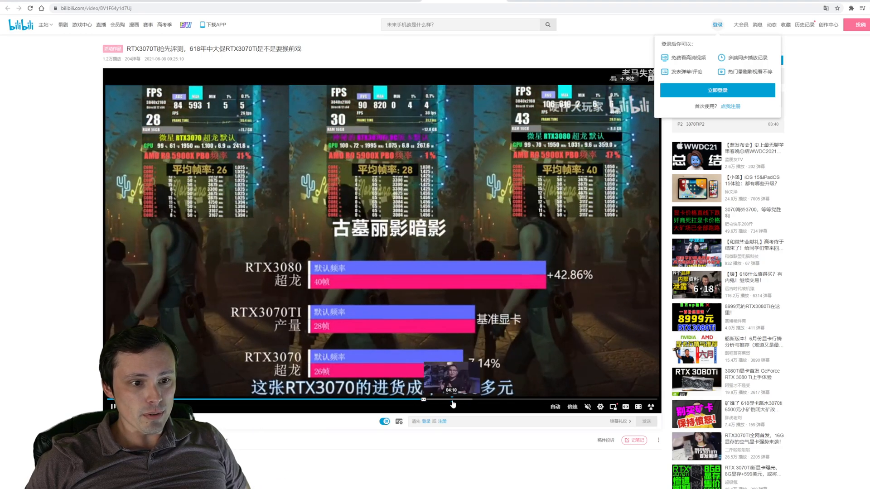
Jump the RTX 3070 Ti review video forward to where the presenter talks on camera.
{"action": "left_click", "coordinate": [495, 399]}
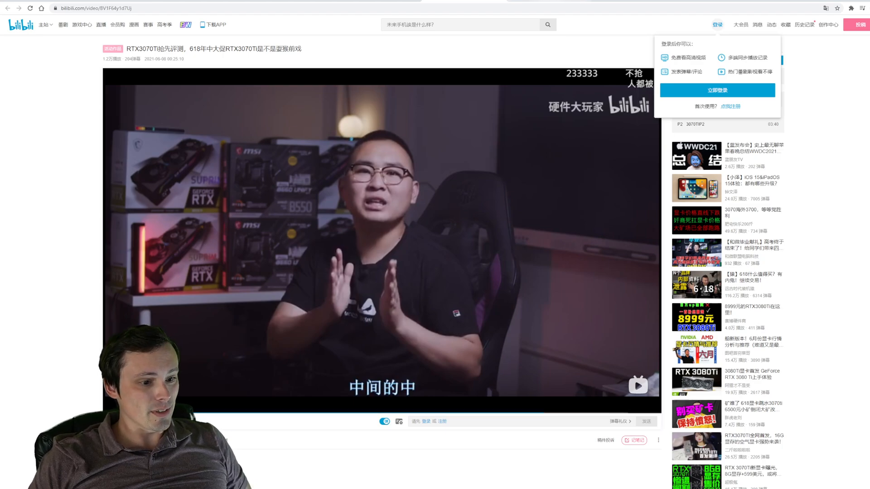
{"action": "mouse_move", "coordinate": [387, 371]}
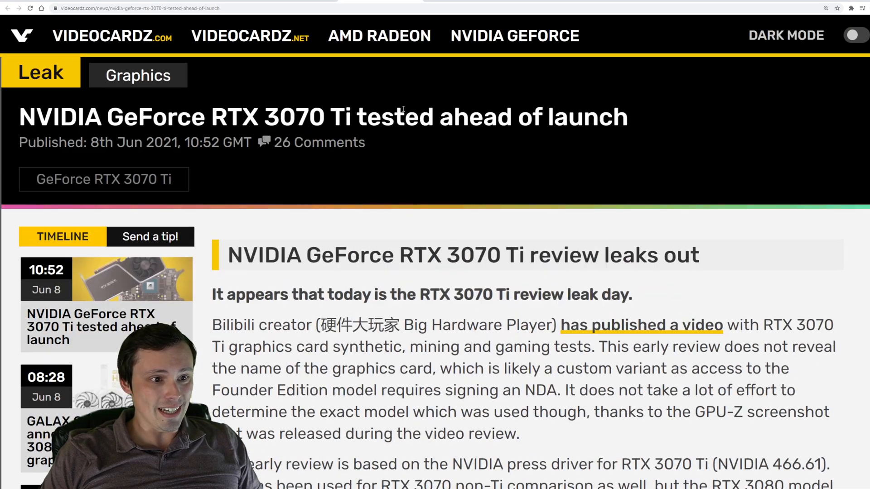
Scroll the leak article past the GPU-Z screenshots and TecLab update to the mining hash rates.
{"action": "scroll", "scroll_direction": "down", "scroll_amount": 3}
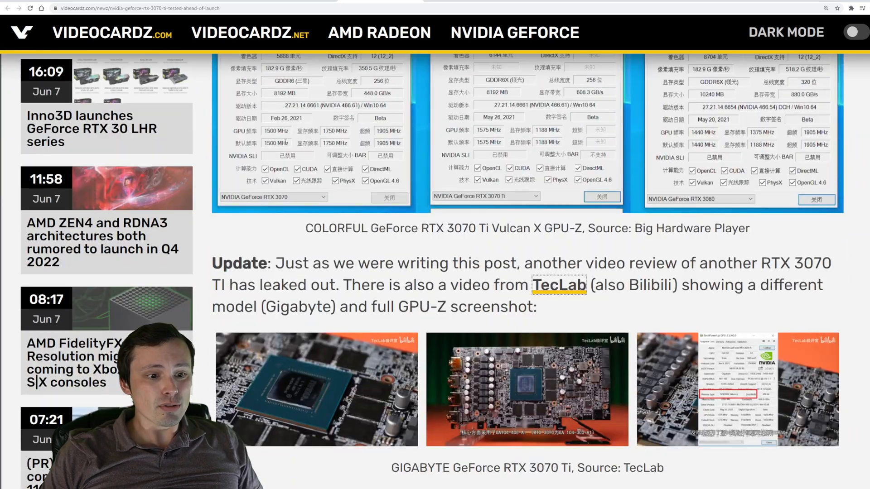
{"action": "scroll", "scroll_direction": "up", "scroll_amount": 3}
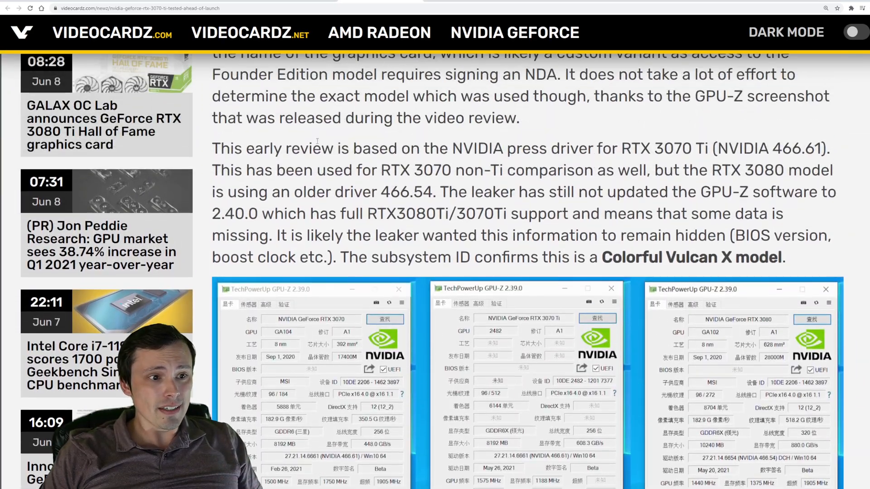
{"action": "scroll", "scroll_direction": "down", "scroll_amount": 3}
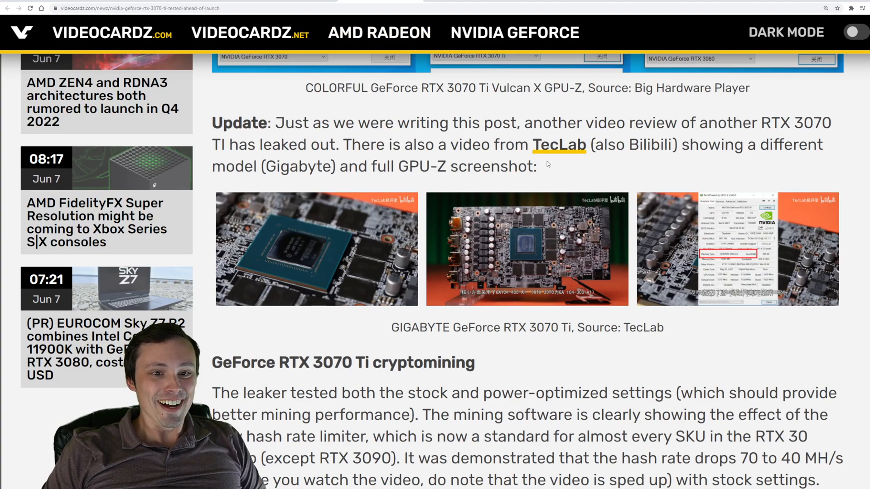
{"action": "scroll", "scroll_direction": "down", "scroll_amount": 3}
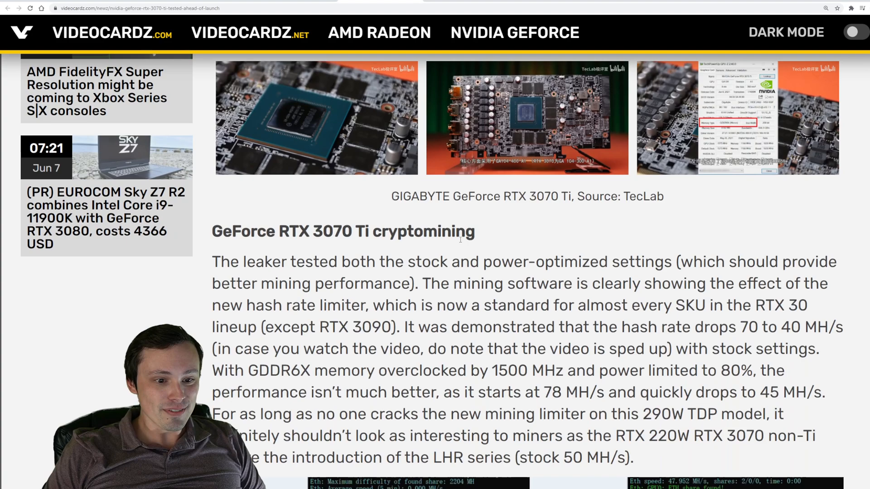
{"action": "scroll", "scroll_direction": "down", "scroll_amount": 3}
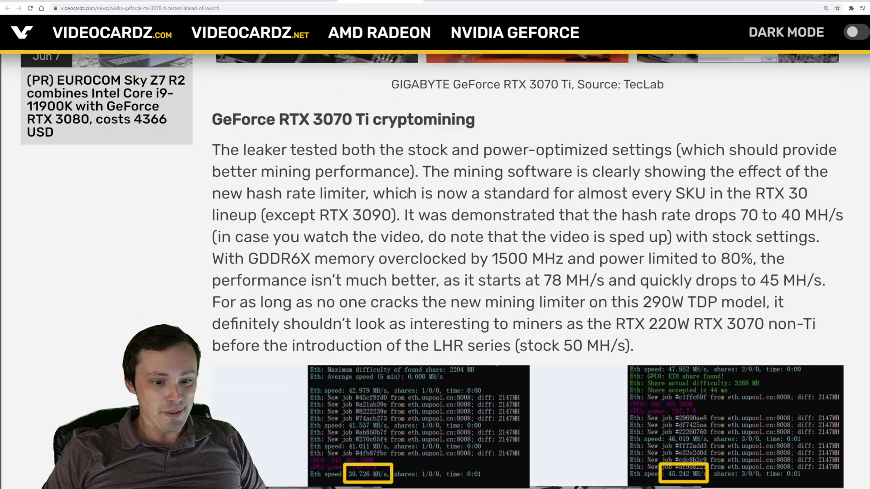
{"action": "scroll", "scroll_direction": "down", "scroll_amount": 3}
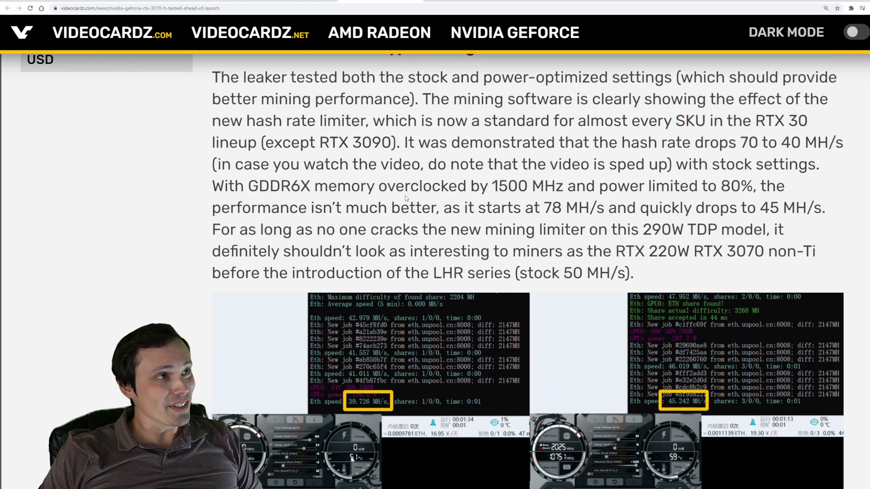
{"action": "mouse_move", "coordinate": [525, 198]}
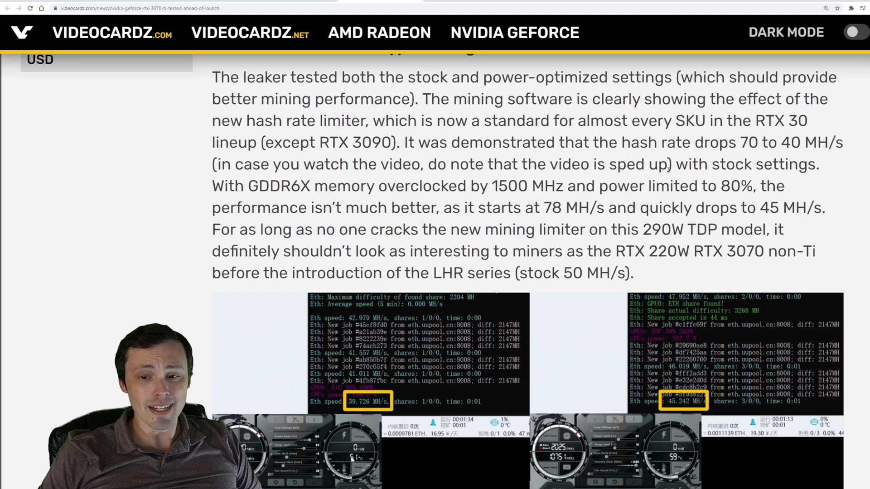
{"action": "mouse_move", "coordinate": [830, 192]}
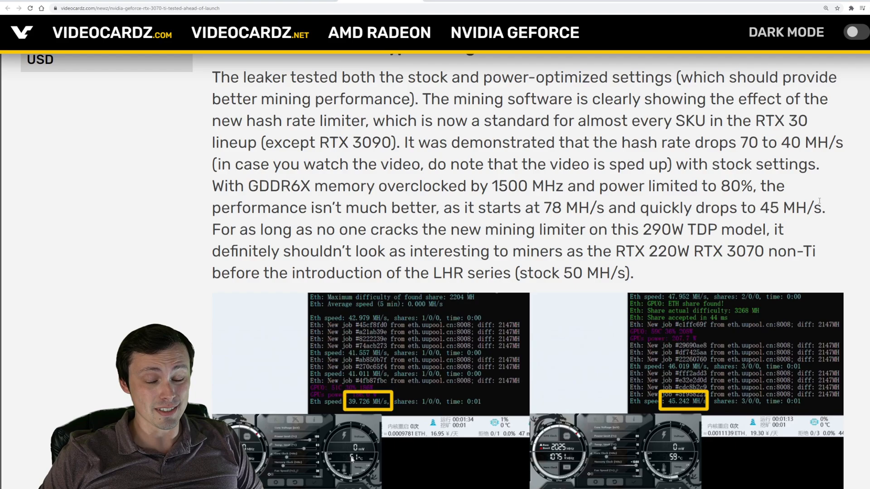
{"action": "mouse_move", "coordinate": [826, 247]}
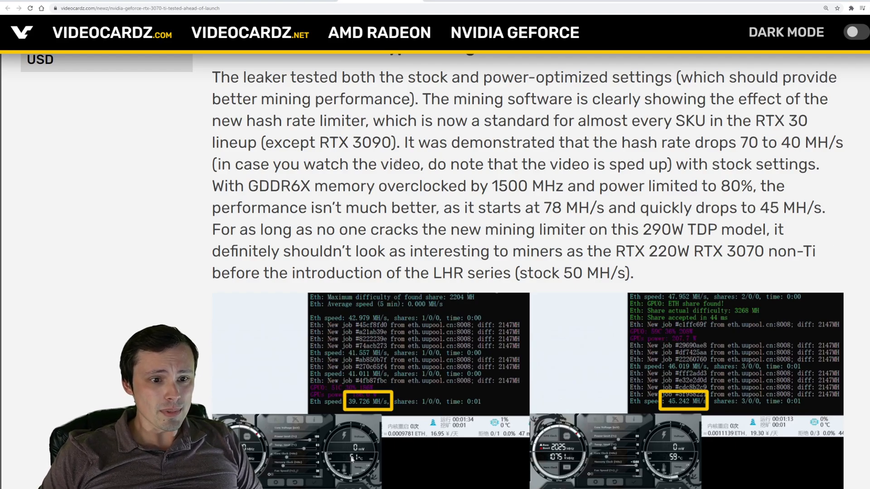
Scroll into the Synthetic benchmarks section and open the 3DMARK overall-score chart in the gallery.
{"action": "scroll", "scroll_direction": "down", "scroll_amount": 3}
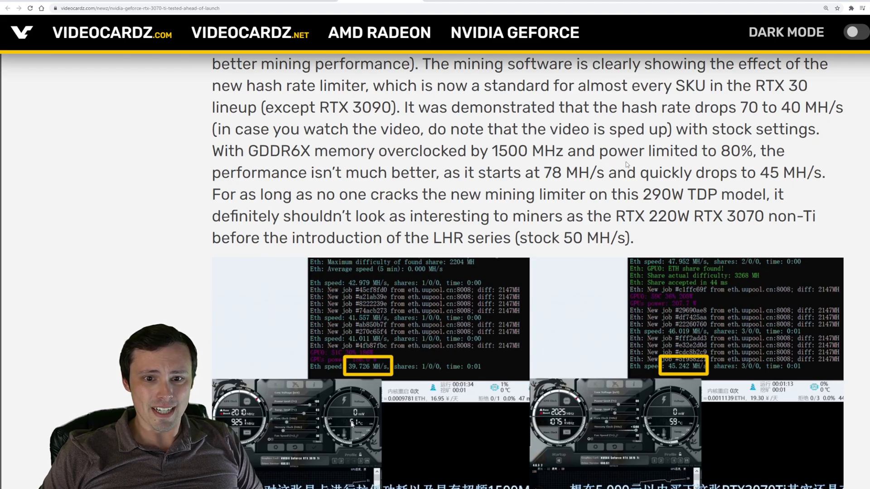
{"action": "double_click", "coordinate": [564, 173]}
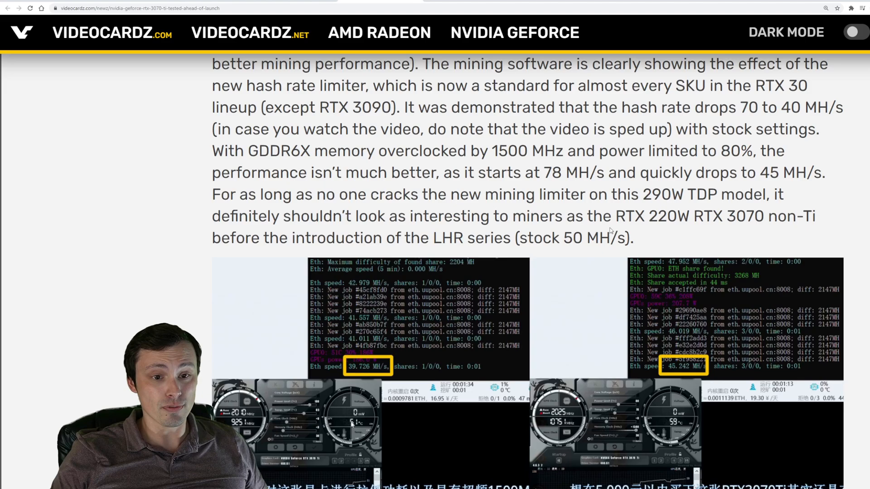
{"action": "scroll", "scroll_direction": "down", "scroll_amount": 3}
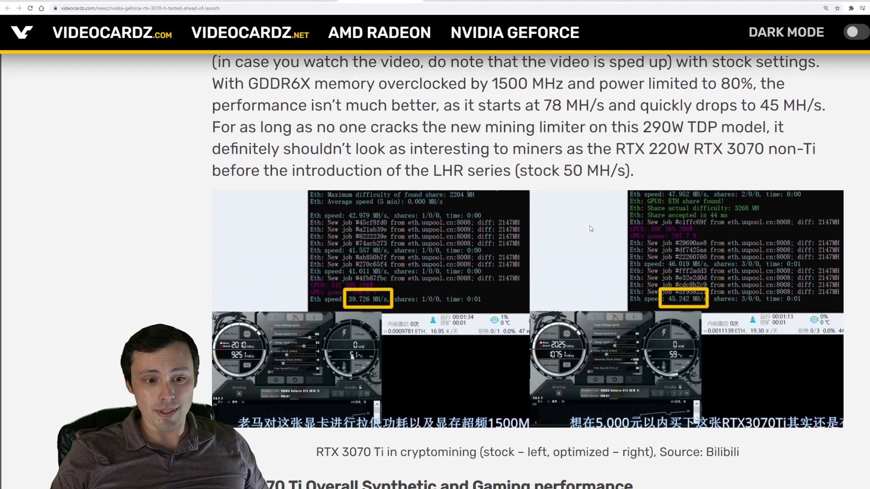
{"action": "scroll", "scroll_direction": "down", "scroll_amount": 3}
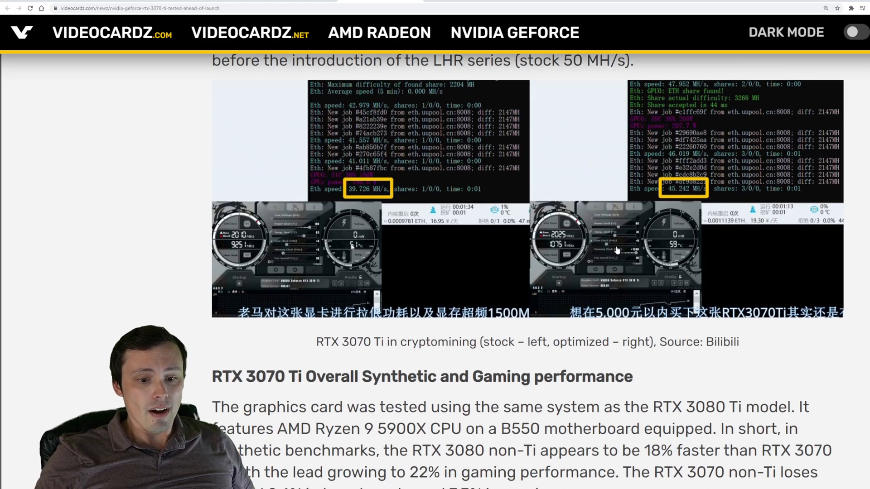
{"action": "scroll", "scroll_direction": "down", "scroll_amount": 3}
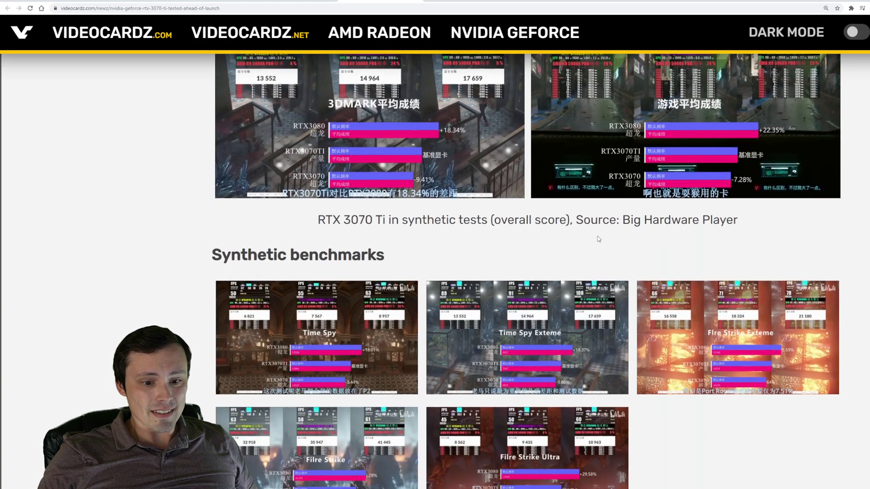
{"action": "scroll", "scroll_direction": "down", "scroll_amount": 3}
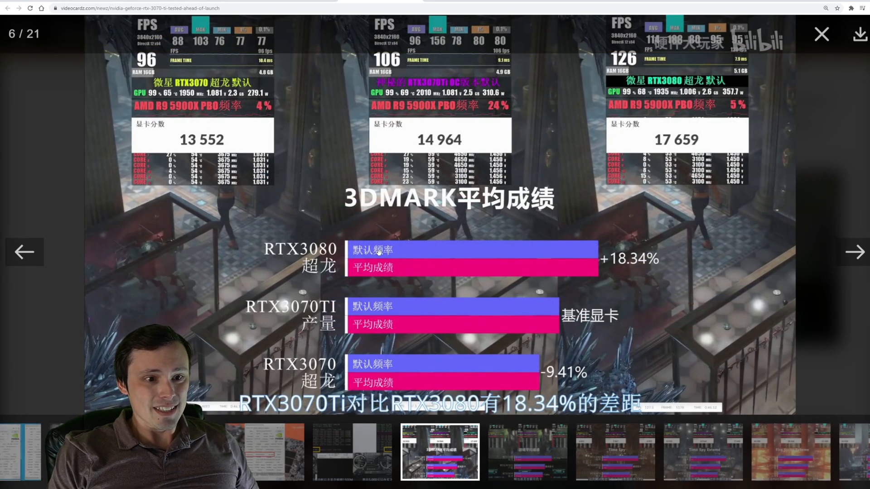
Browse the gallery through the Time Spy, 3DMark and GTA5 charts to the circuit board photo.
{"action": "left_click", "coordinate": [855, 252]}
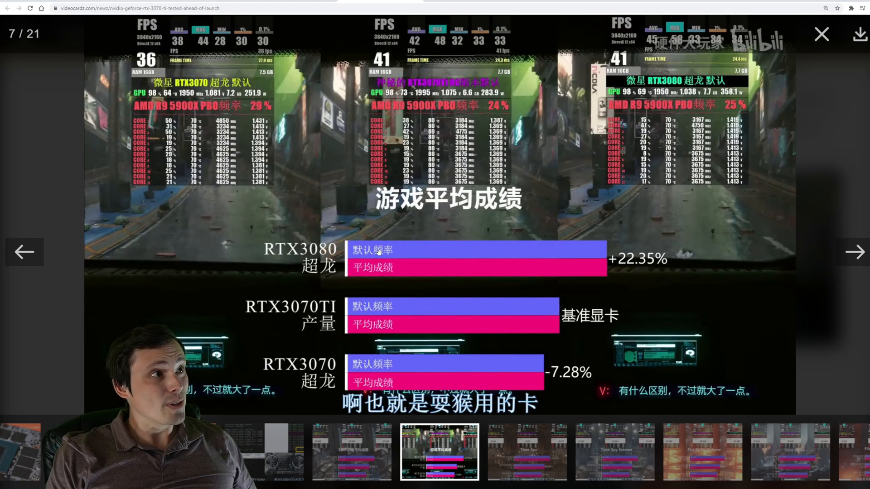
{"action": "mouse_move", "coordinate": [817, 287]}
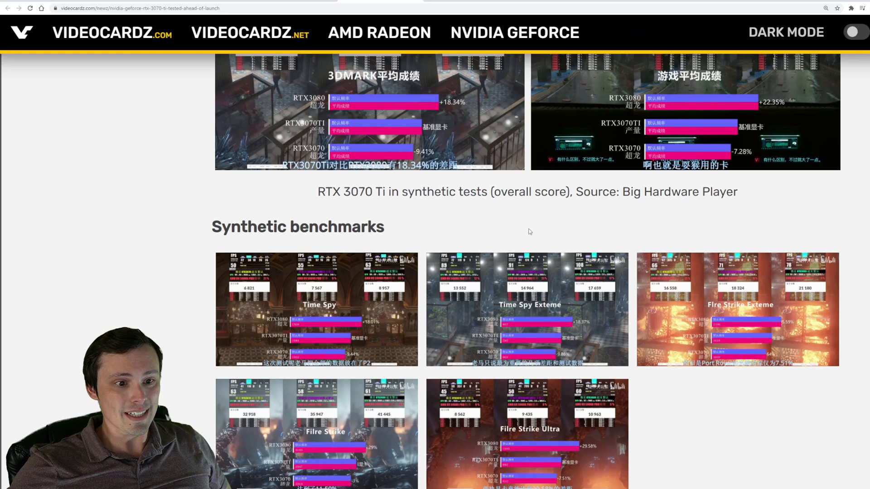
{"action": "scroll", "scroll_direction": "down", "scroll_amount": 3}
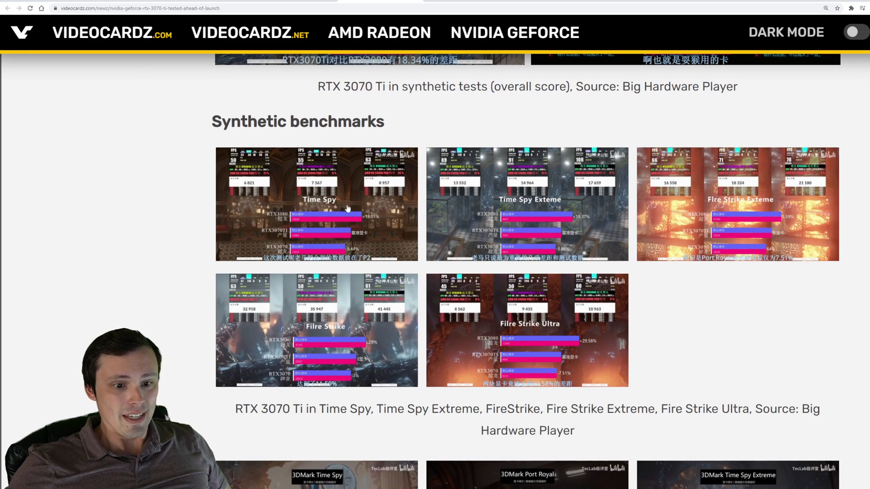
{"action": "left_click", "coordinate": [317, 203]}
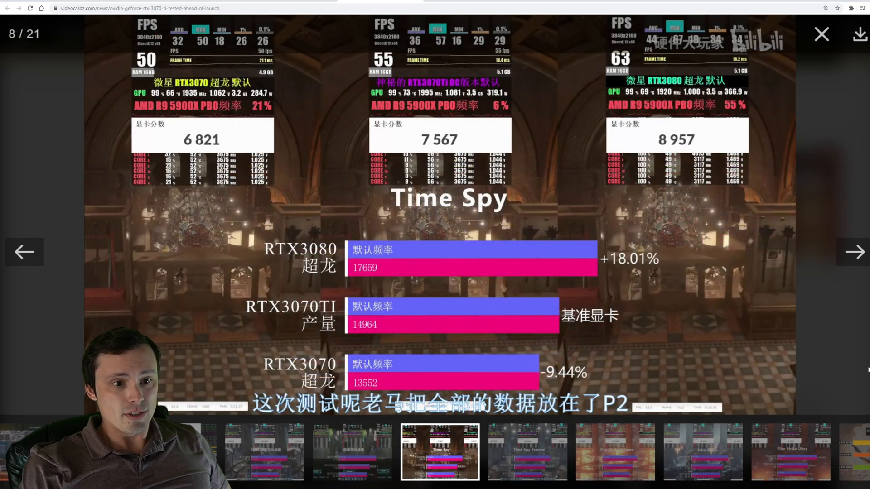
{"action": "left_click", "coordinate": [853, 252]}
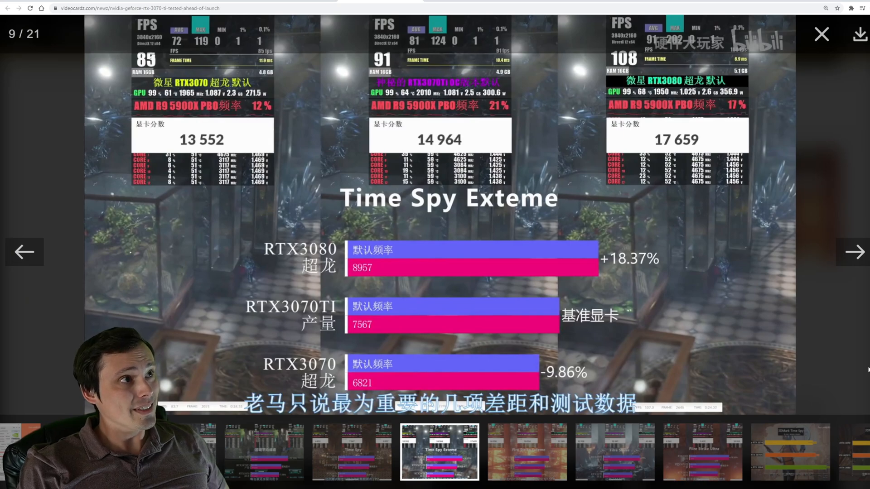
{"action": "left_click", "coordinate": [853, 252]}
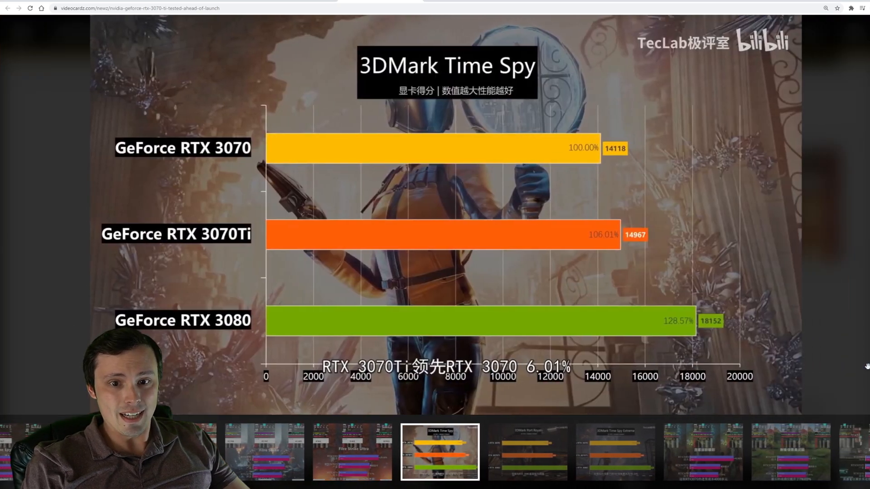
{"action": "left_click", "coordinate": [440, 451]}
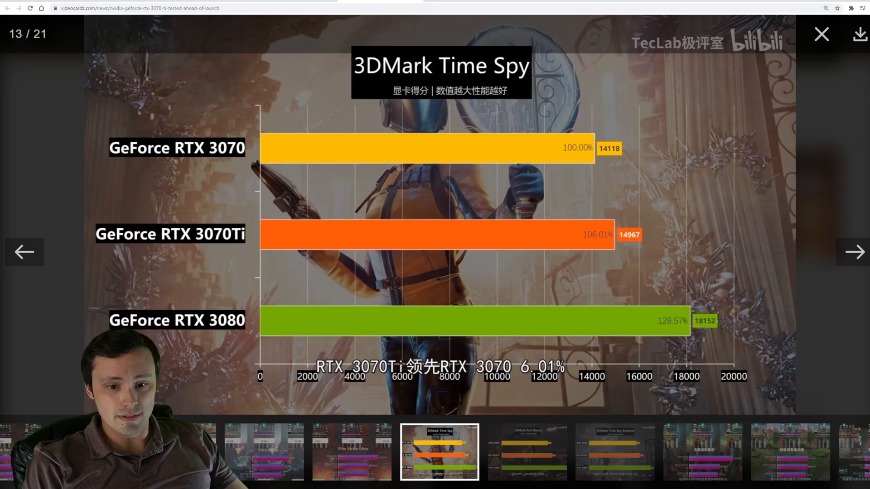
{"action": "left_click", "coordinate": [854, 252]}
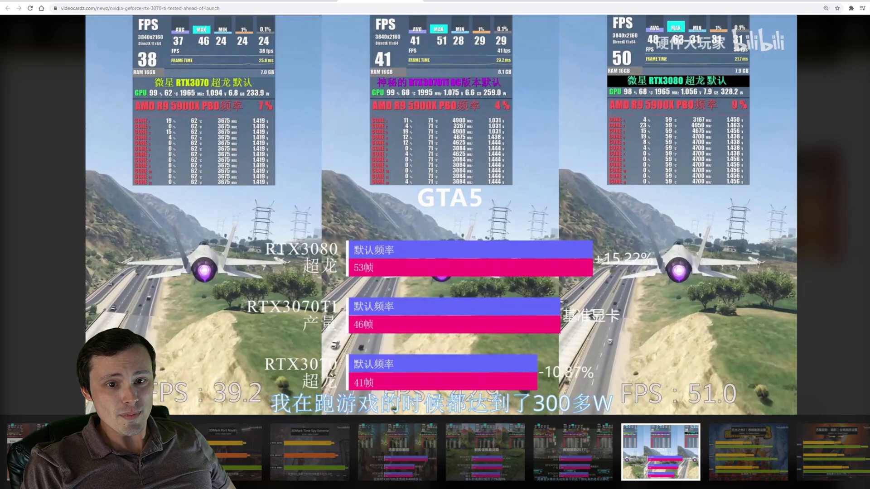
{"action": "left_click", "coordinate": [748, 452]}
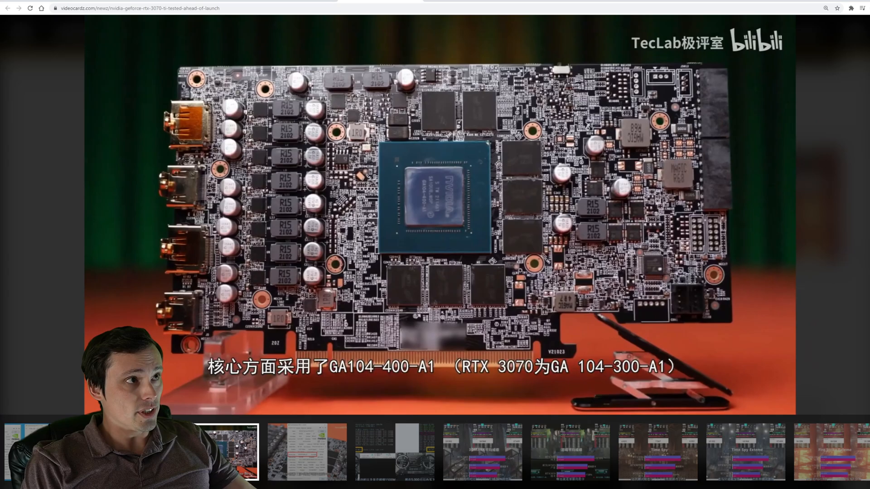
Close the gallery and return to the overall performance paragraph with the 22% gaming lead.
{"action": "scroll", "scroll_direction": "down", "scroll_amount": 3}
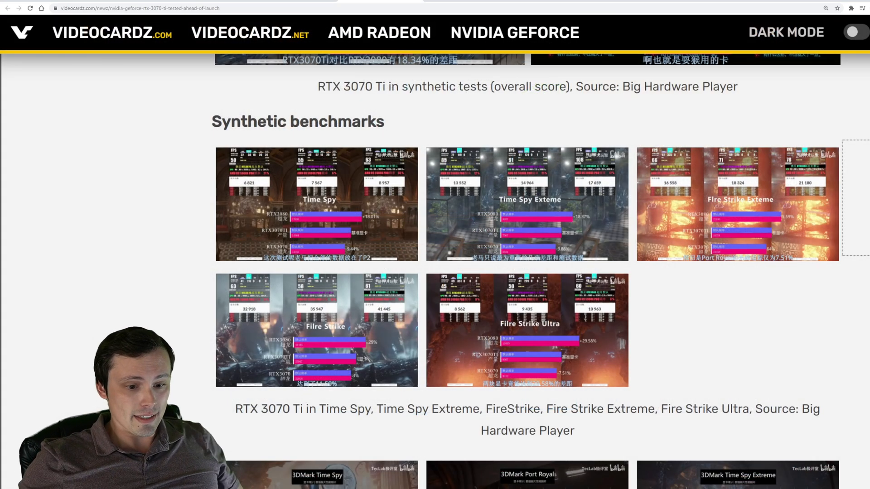
{"action": "scroll", "scroll_direction": "up", "scroll_amount": 3}
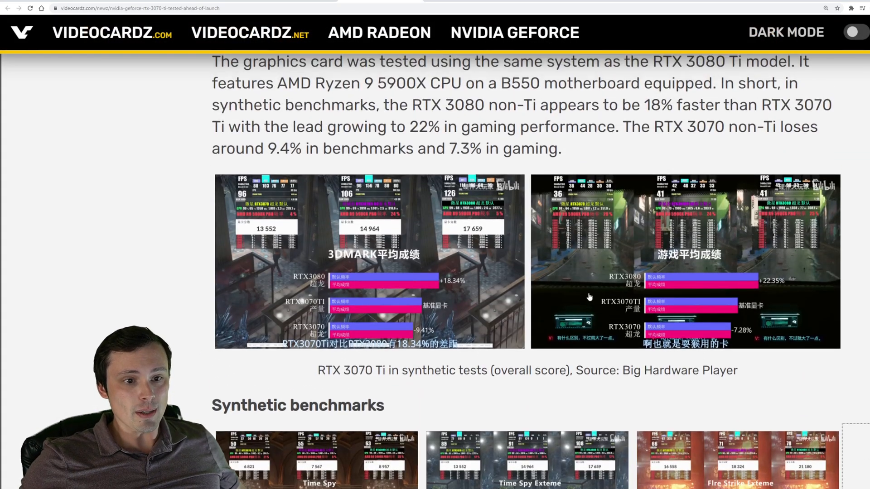
{"action": "scroll", "scroll_direction": "up", "scroll_amount": 3}
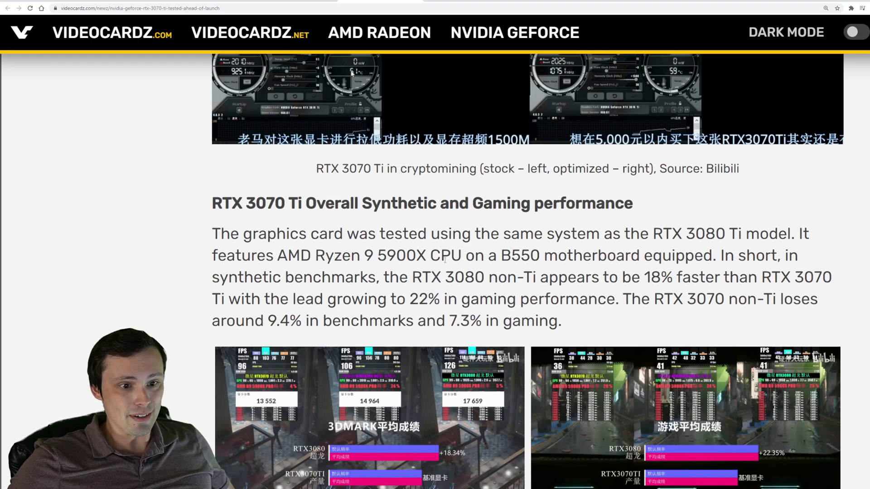
{"action": "scroll", "scroll_direction": "down", "scroll_amount": 3}
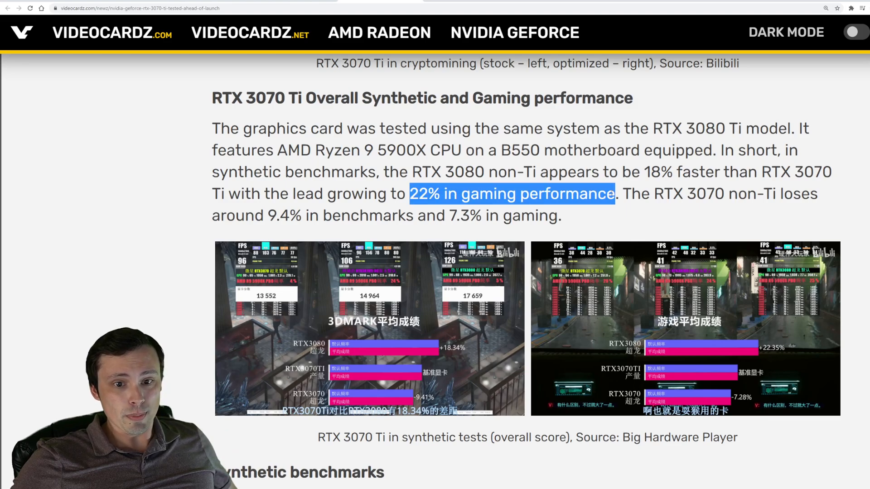
{"action": "left_click", "coordinate": [626, 194]}
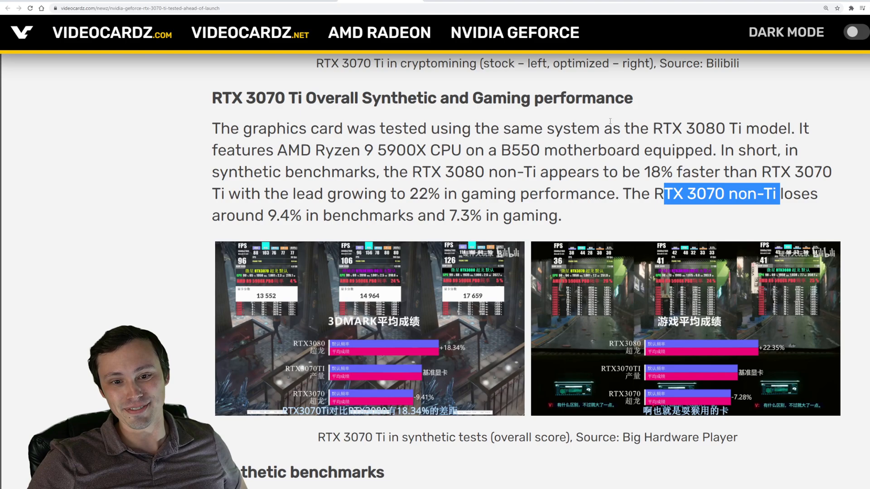
{"action": "mouse_move", "coordinate": [567, 215]}
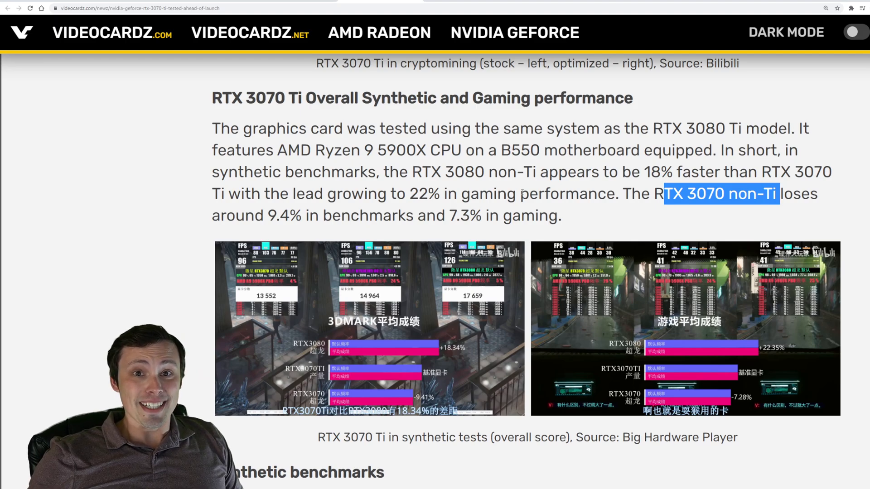
{"action": "mouse_move", "coordinate": [580, 215]}
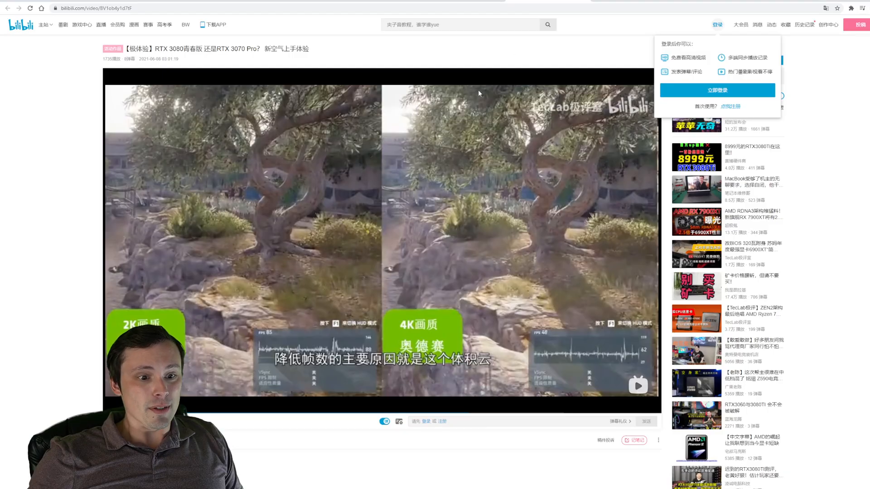
{"action": "mouse_move", "coordinate": [386, 256]}
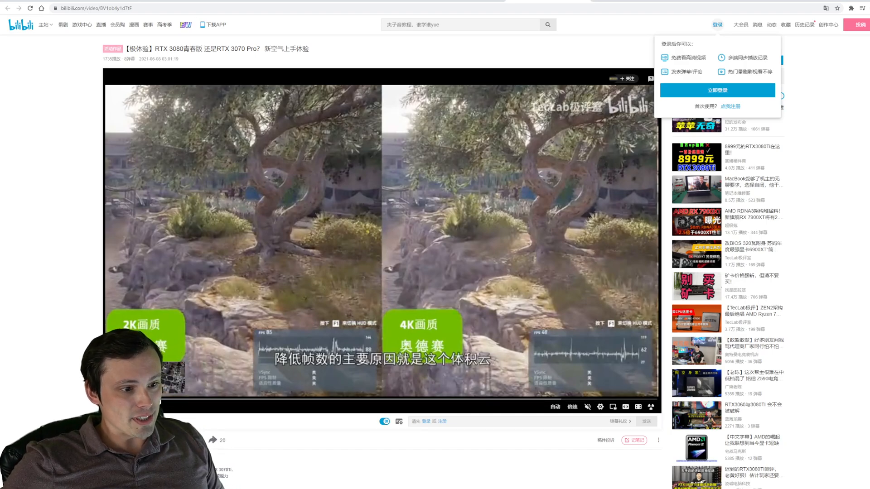
Scrub the review at 01:10, 01:36, 02:19 and 03:25 to the 2K/4K gameplay.
{"action": "left_click", "coordinate": [212, 399]}
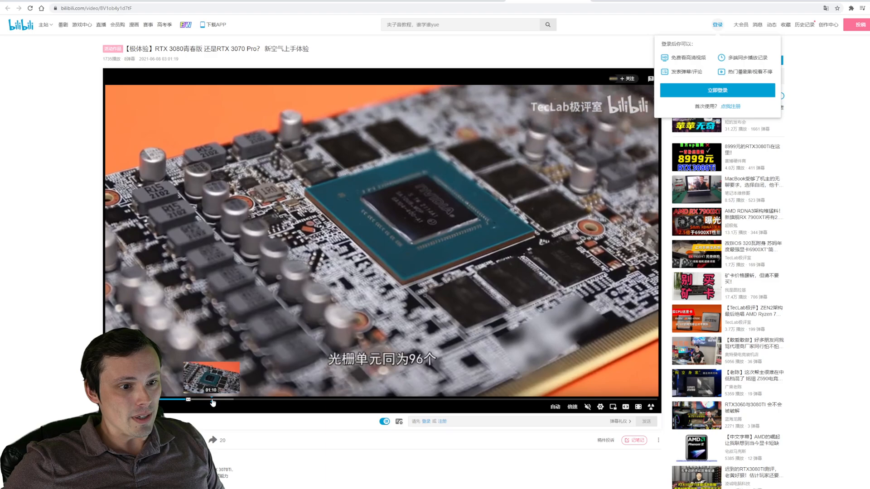
{"action": "left_click", "coordinate": [221, 398]}
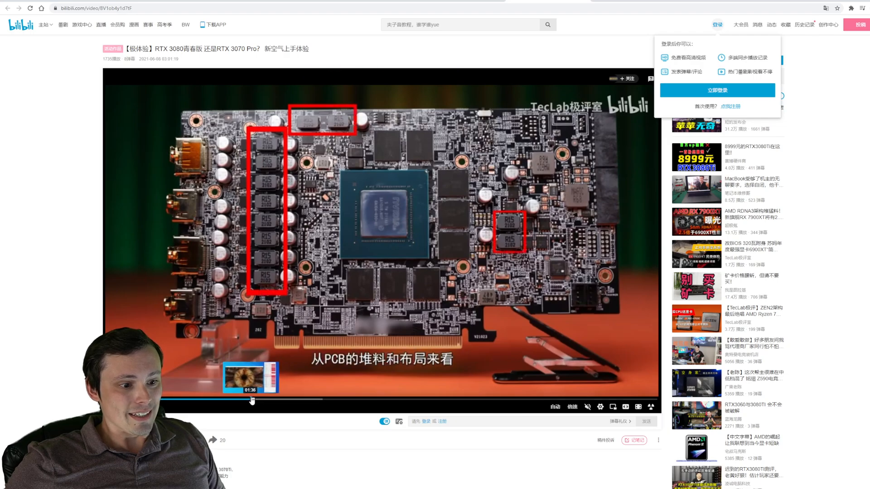
{"action": "left_click", "coordinate": [314, 399]}
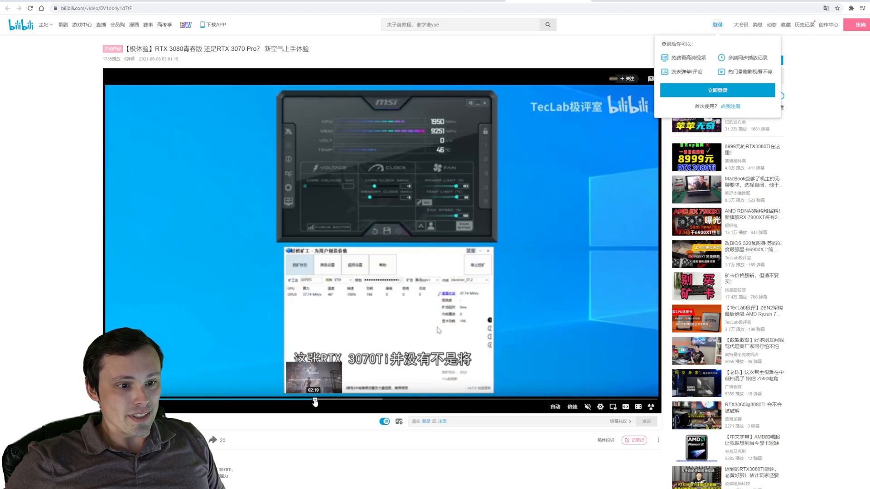
{"action": "left_click", "coordinate": [336, 398]}
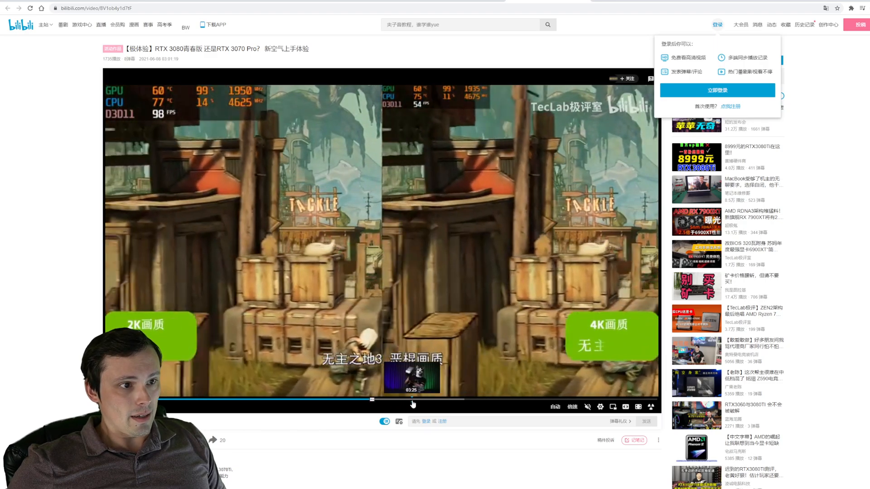
Scrub through the PUBG, Valhalla and Red Dead Redemption 2 results to later game footage.
{"action": "left_click", "coordinate": [434, 398]}
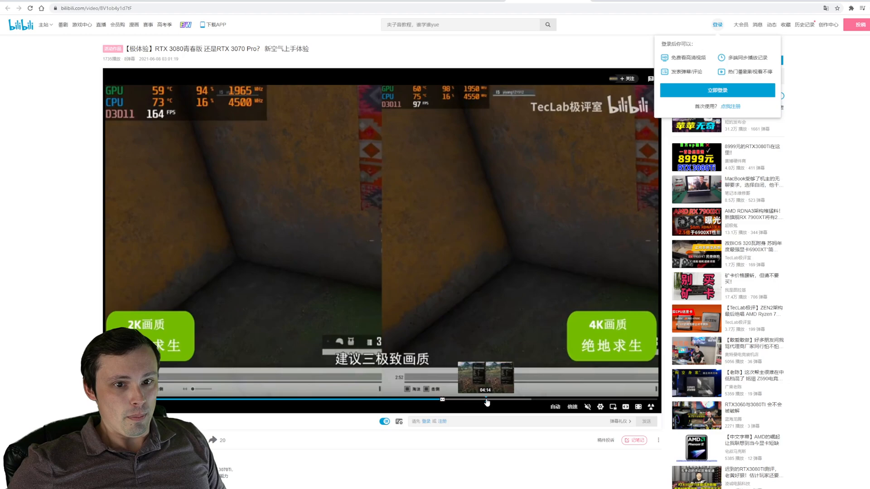
{"action": "left_click", "coordinate": [487, 398]}
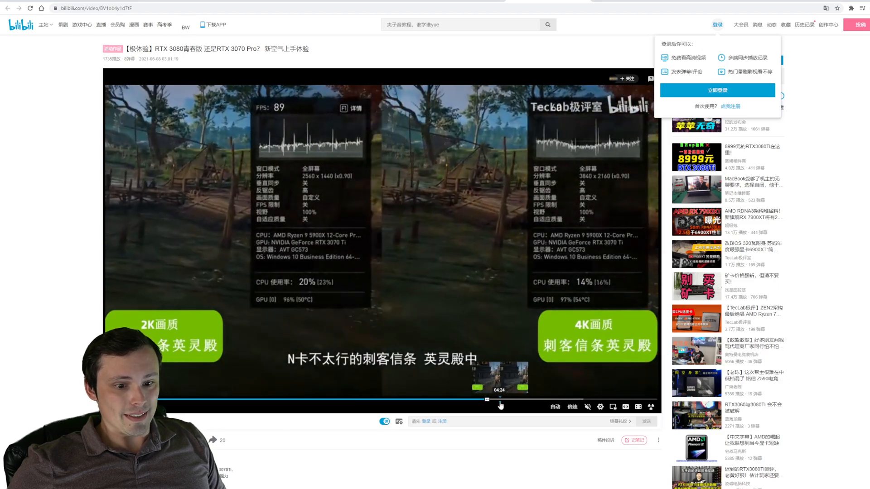
{"action": "left_click", "coordinate": [507, 399]}
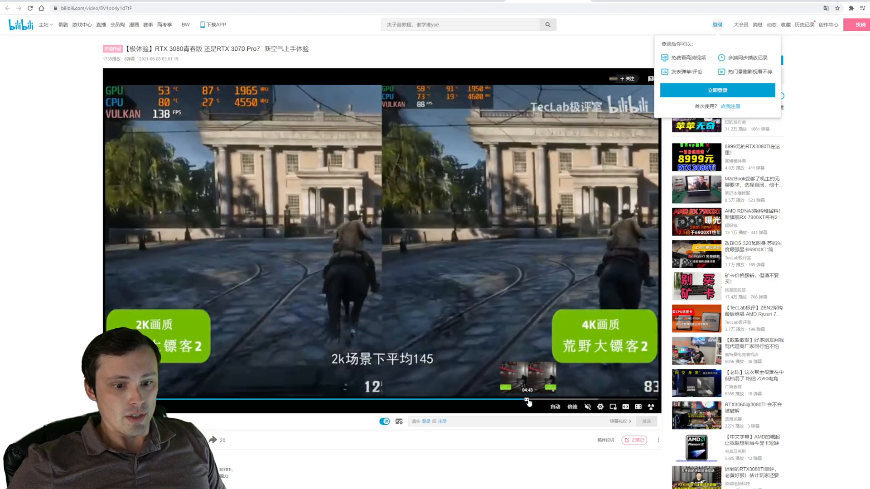
{"action": "left_click", "coordinate": [531, 398]}
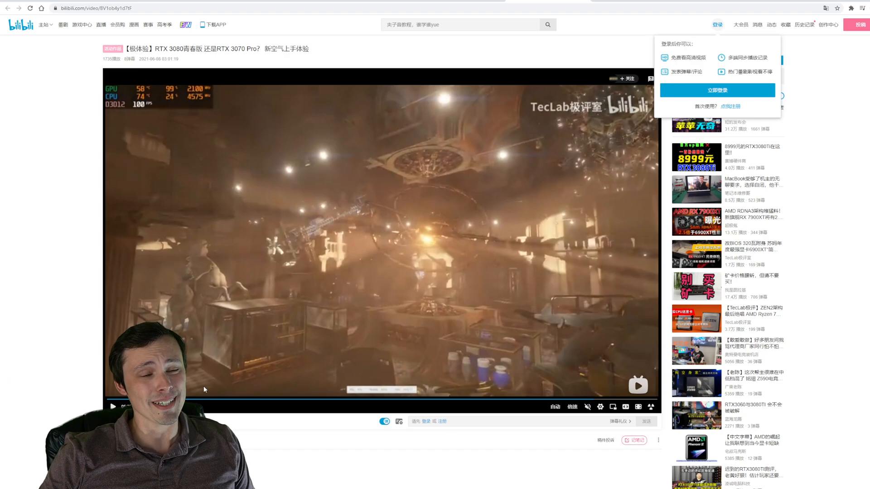
{"action": "mouse_move", "coordinate": [326, 347]}
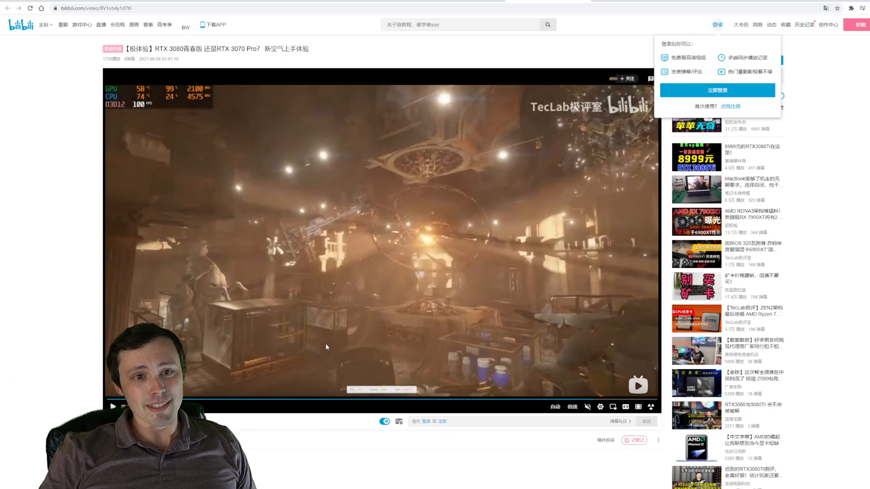
{"action": "mouse_move", "coordinate": [110, 273]}
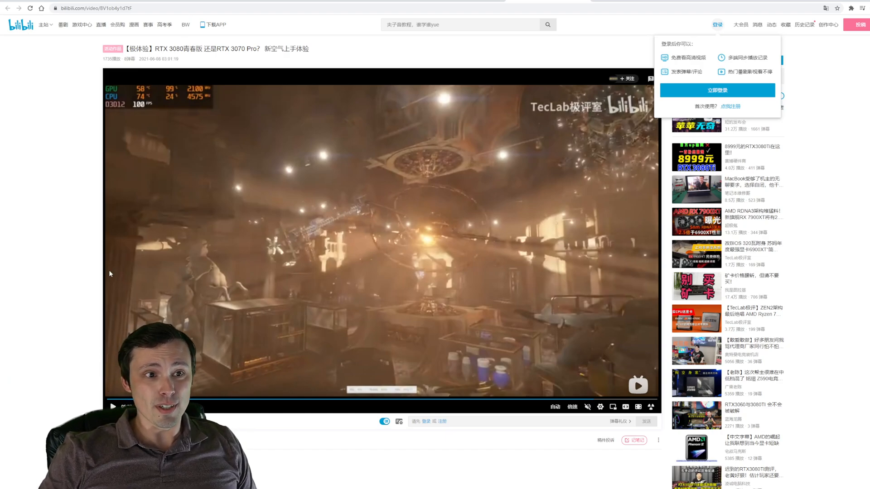